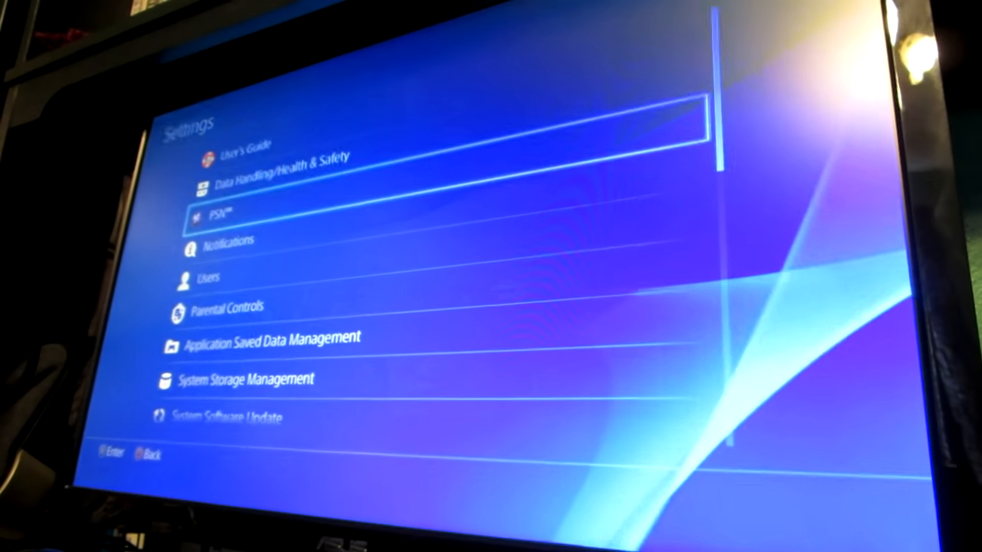
Navigate Settings to Audio Devices and highlight Output Device, showing the USB headset for input and output.
{"action": "scroll", "scroll_direction": "down", "scroll_amount": 3}
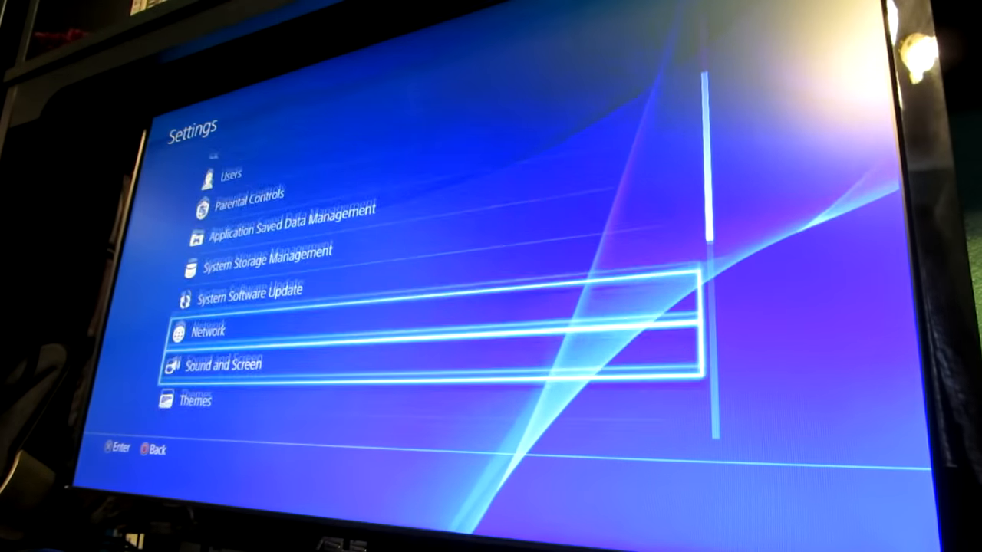
{"action": "scroll", "scroll_direction": "down", "scroll_amount": 3}
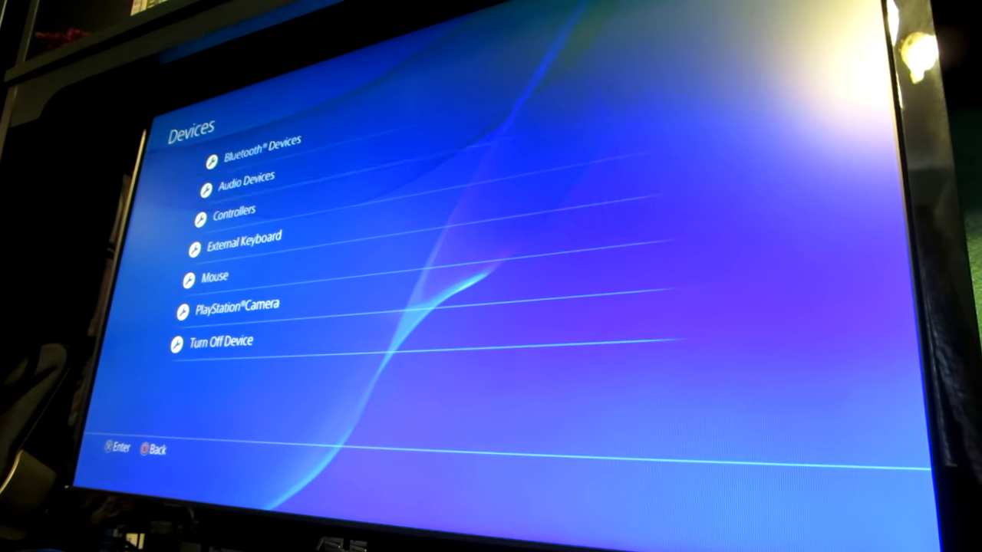
{"action": "left_click", "coordinate": [246, 176]}
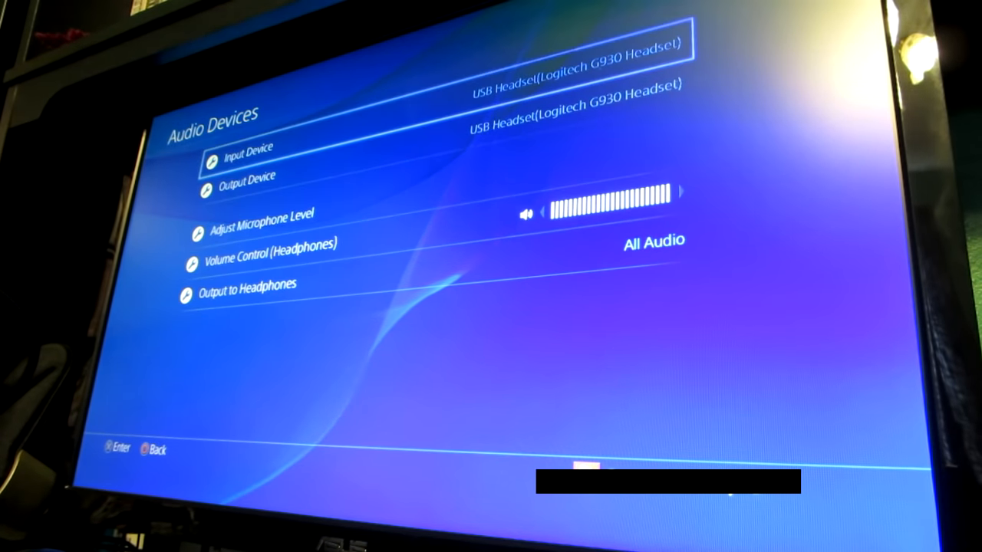
{"action": "key", "text": "down"}
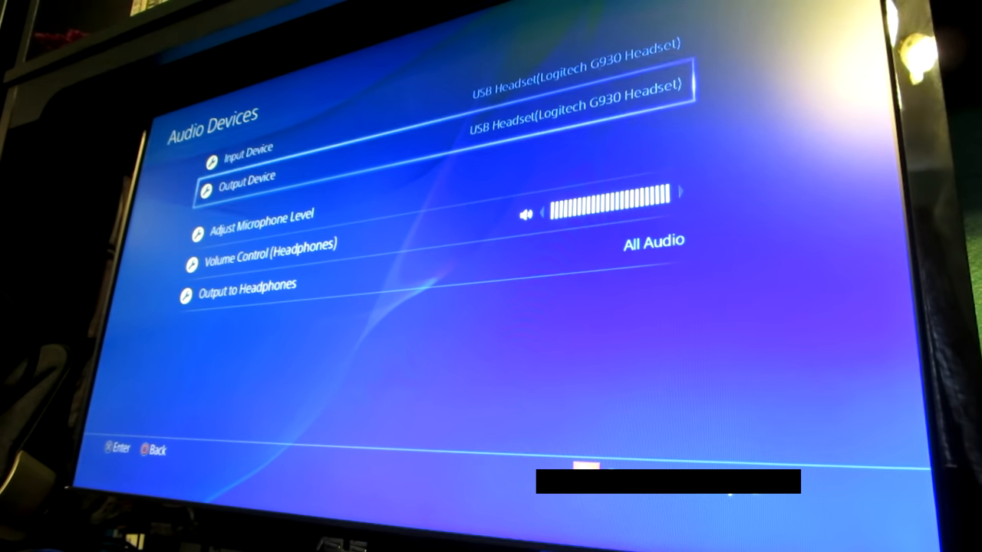